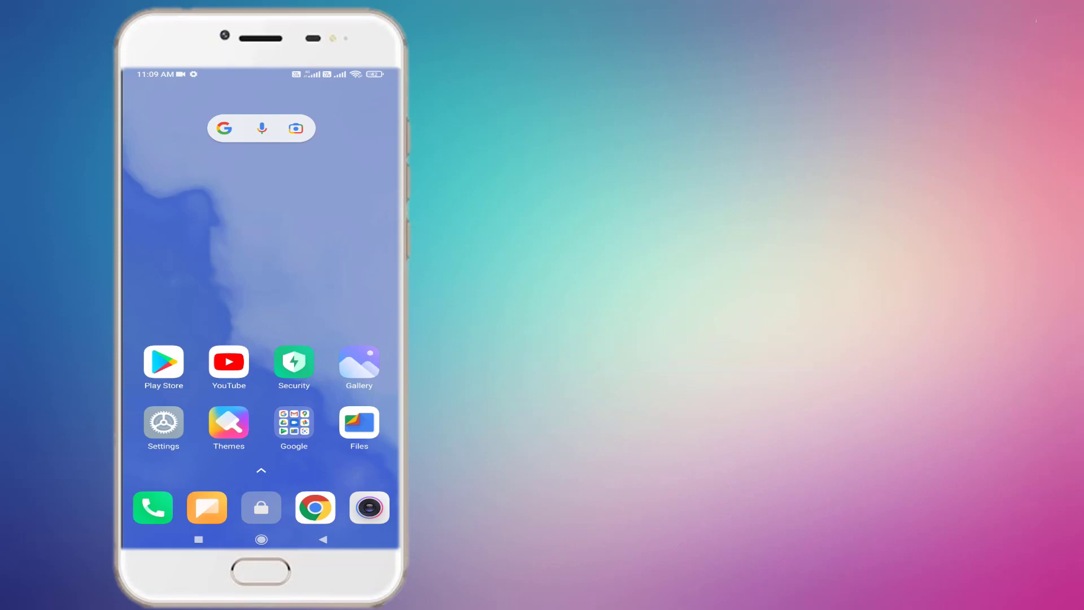
- Open Settings from the home screen to begin searching installed apps
{"action": "left_click", "coordinate": [163, 428]}
{"action": "type", "text": "j"}
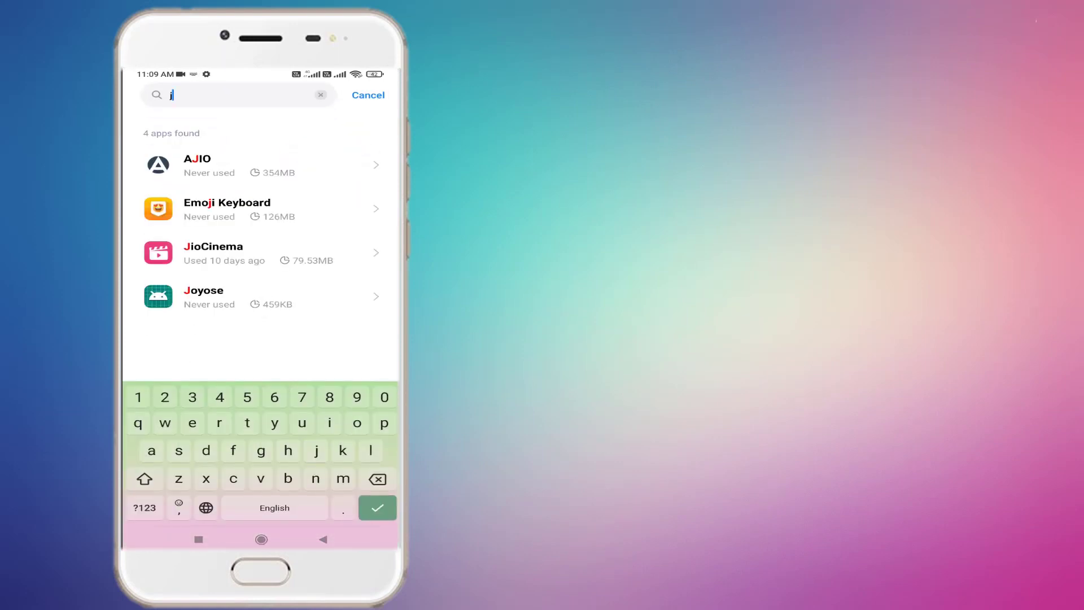
- Search the app list for 'jio' and open JioCinema's App info page
{"action": "type", "text": "io"}
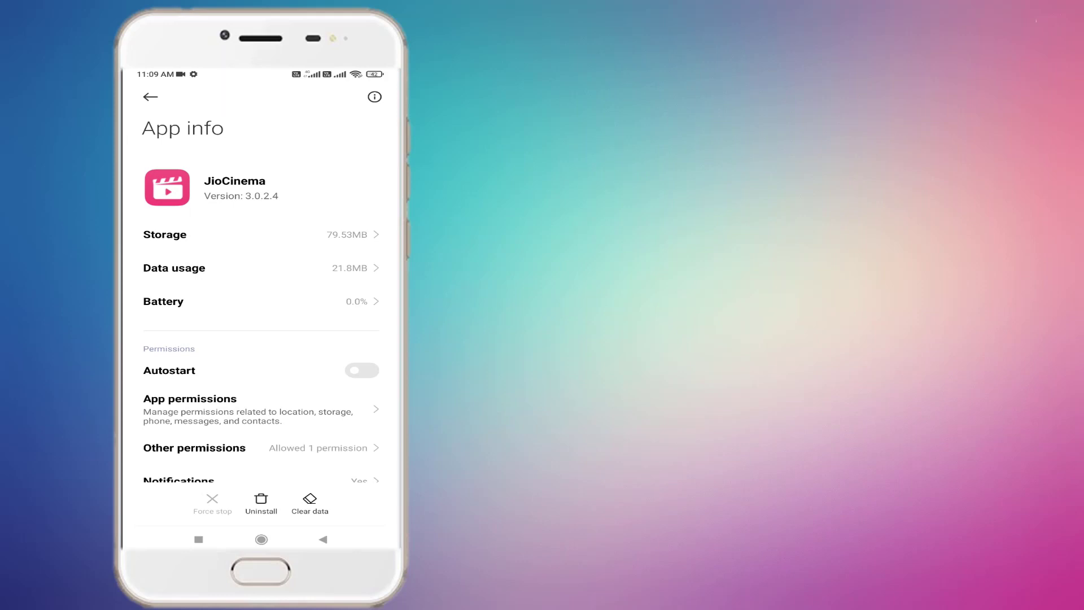
- Clear all of JioCinema's app data and confirm the deletion
{"action": "left_click", "coordinate": [309, 500]}
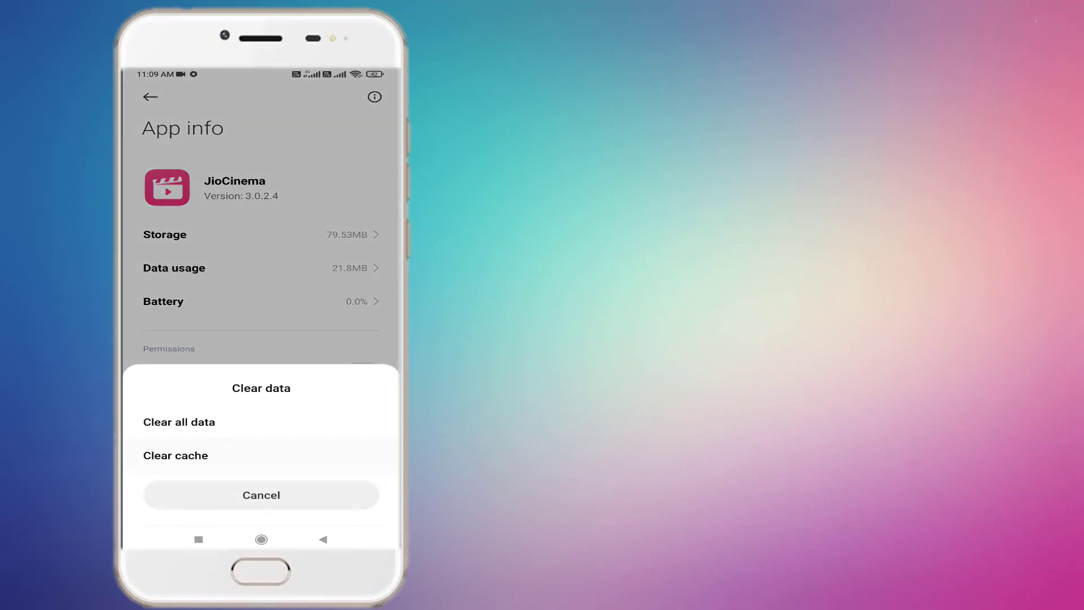
{"action": "left_click", "coordinate": [178, 422]}
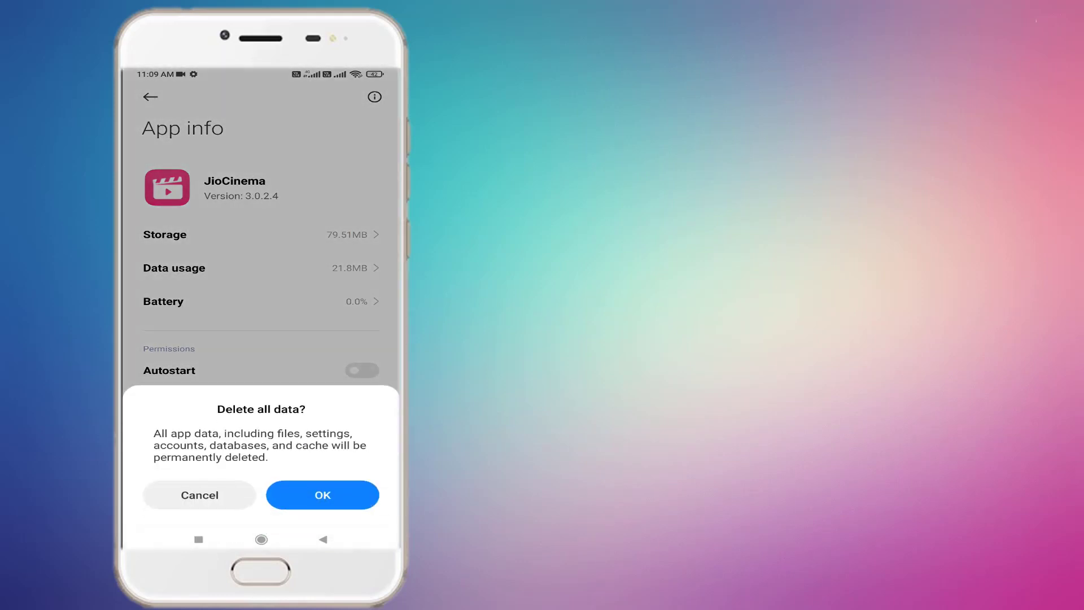
{"action": "left_click", "coordinate": [321, 495]}
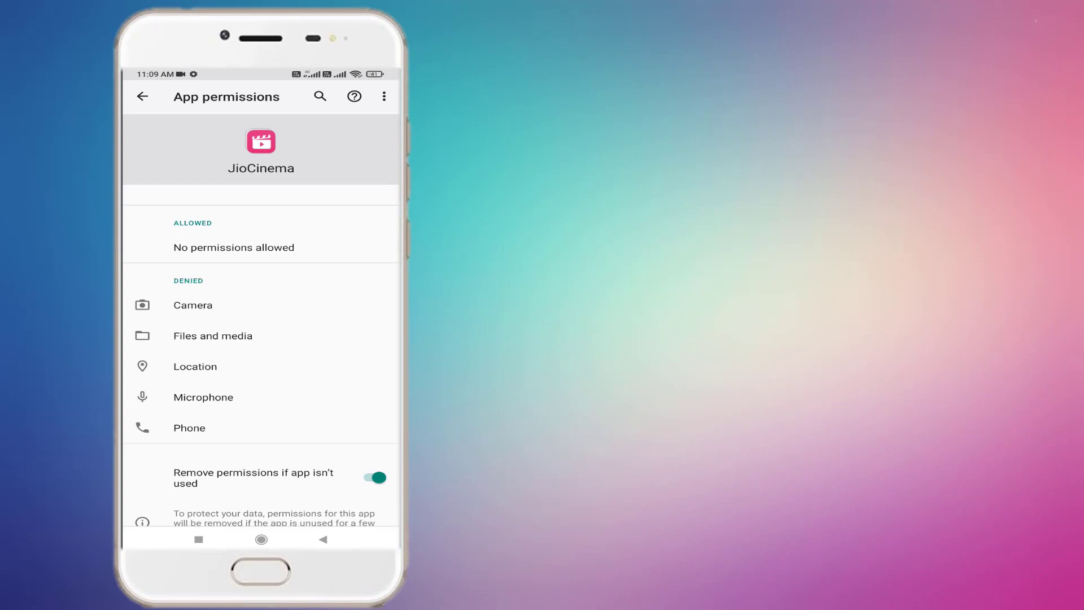
- Allow JioCinema camera access only while using the app, then exit its permissions
{"action": "left_click", "coordinate": [193, 305]}
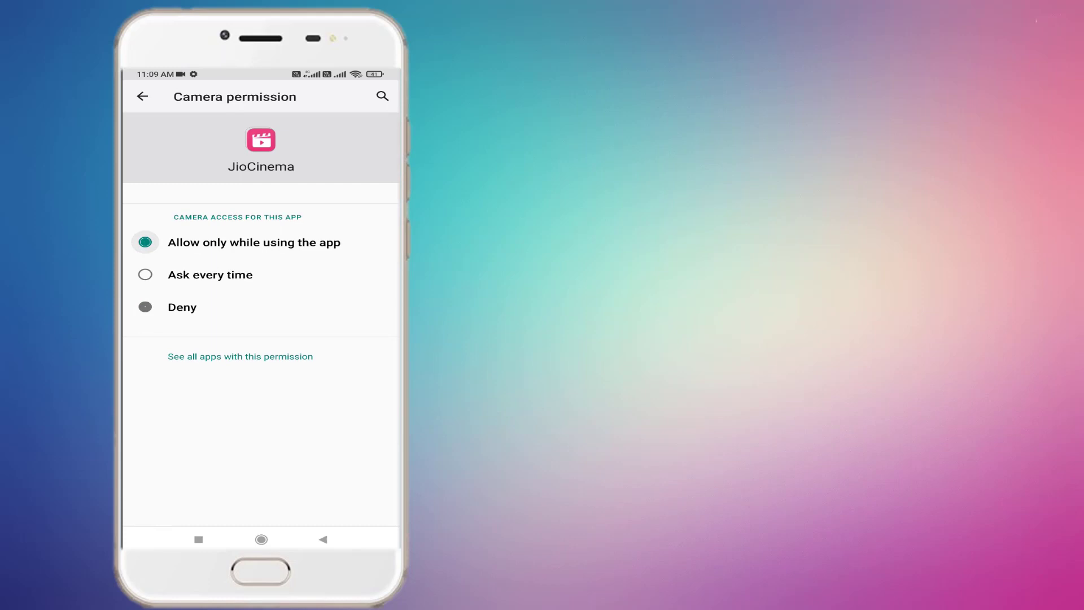
{"action": "left_click", "coordinate": [142, 96]}
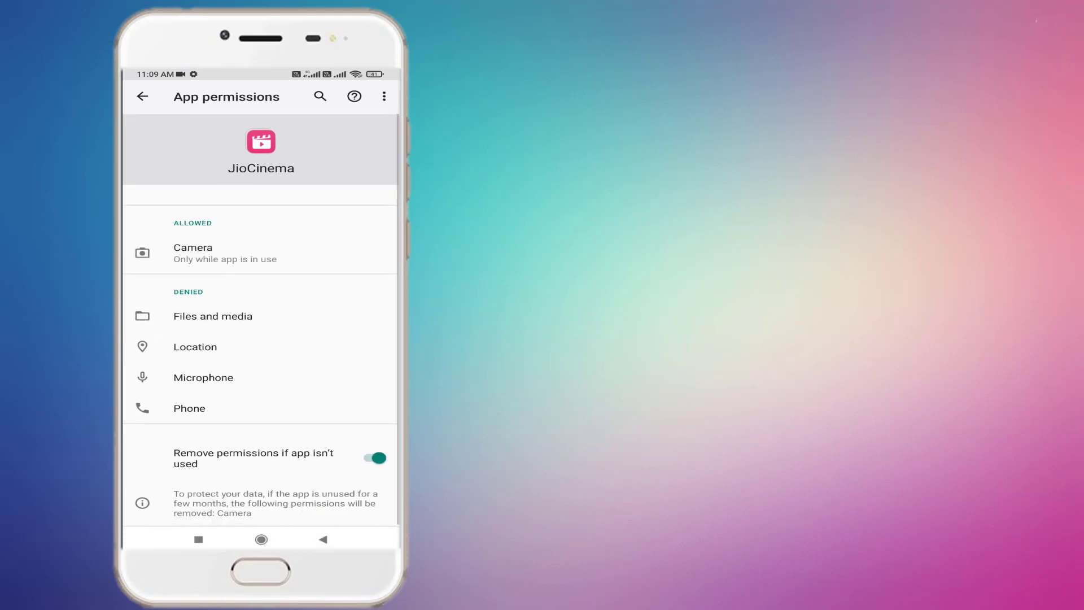
{"action": "left_click", "coordinate": [149, 96]}
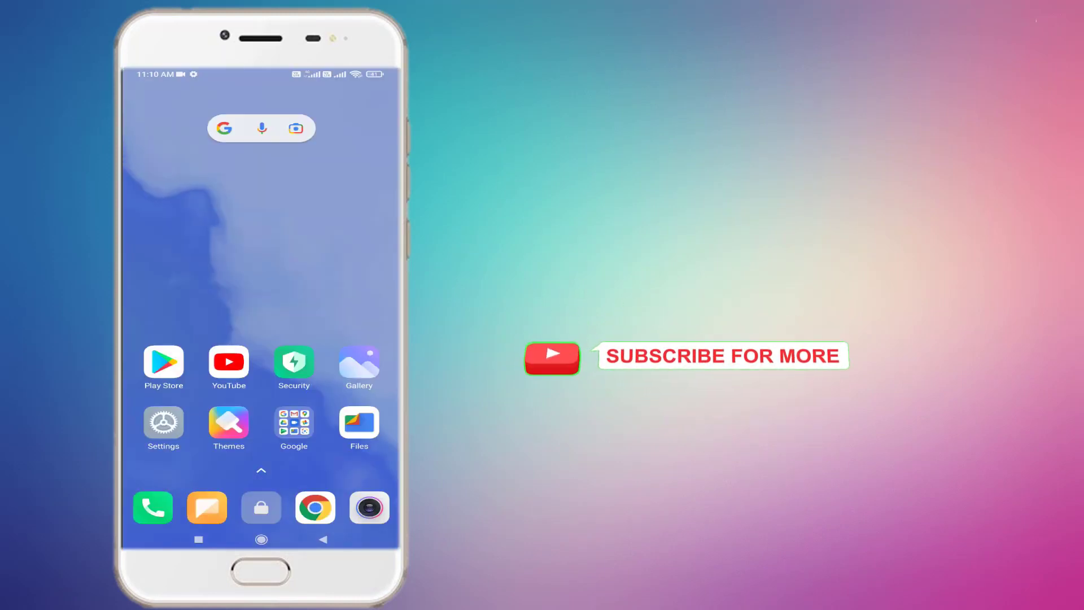
- Launch Google Play Store from the home screen
{"action": "left_click", "coordinate": [163, 361]}
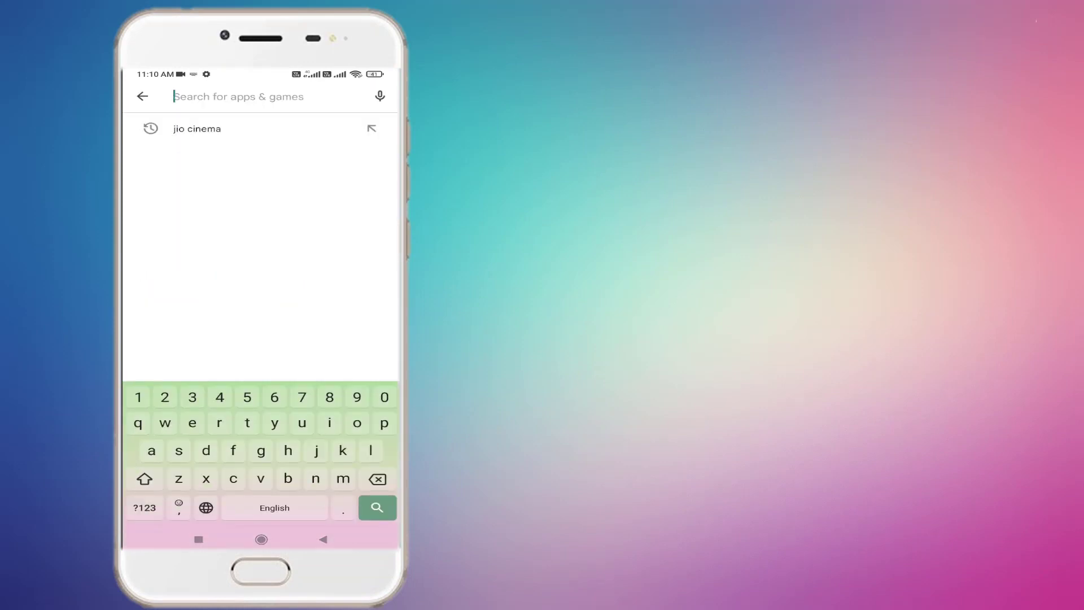